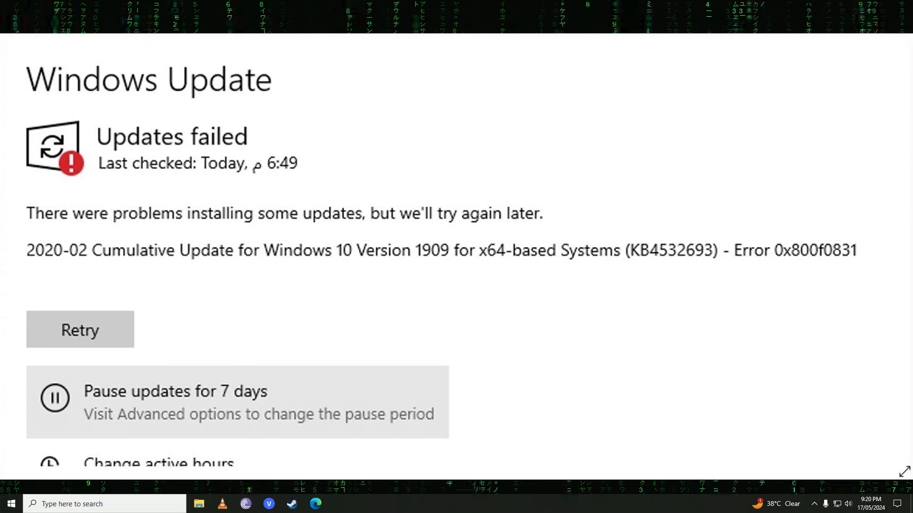
Leave the failed-update page and enter services.msc in the Run box.
{"action": "left_click", "coordinate": [8, 504]}
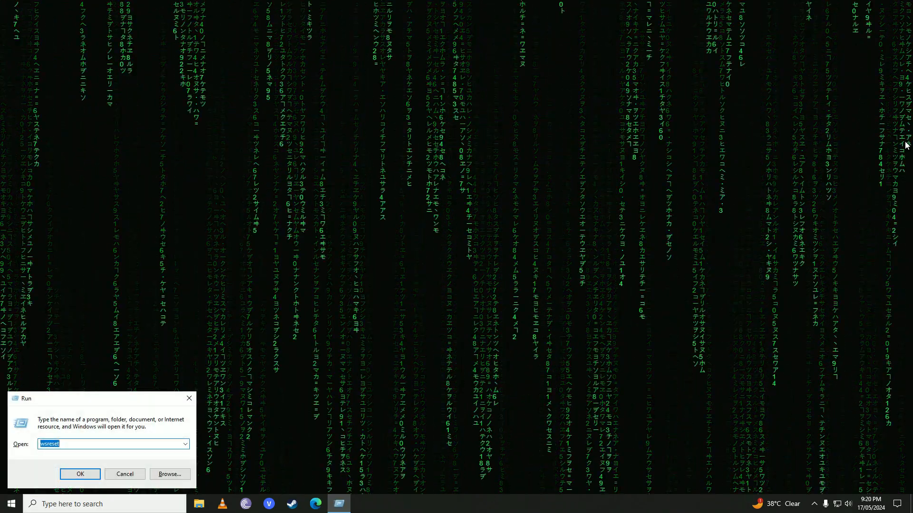
{"action": "type", "text": "services.msc"}
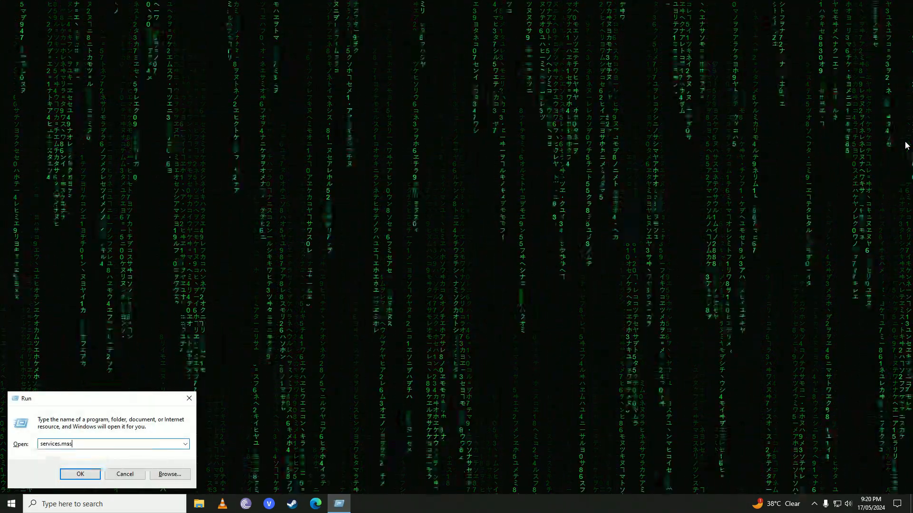
Launch Services maximized and bring up the Windows Update service's Properties.
{"action": "left_click", "coordinate": [80, 474]}
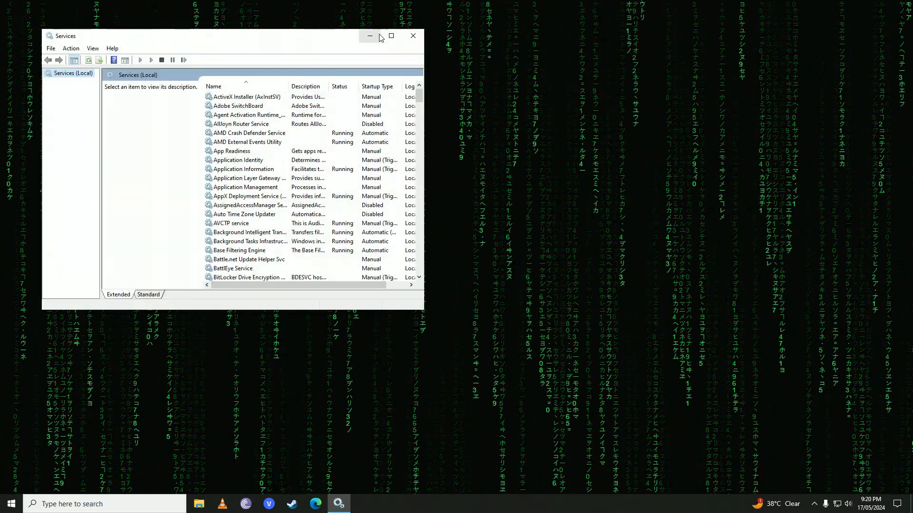
{"action": "left_click", "coordinate": [392, 36]}
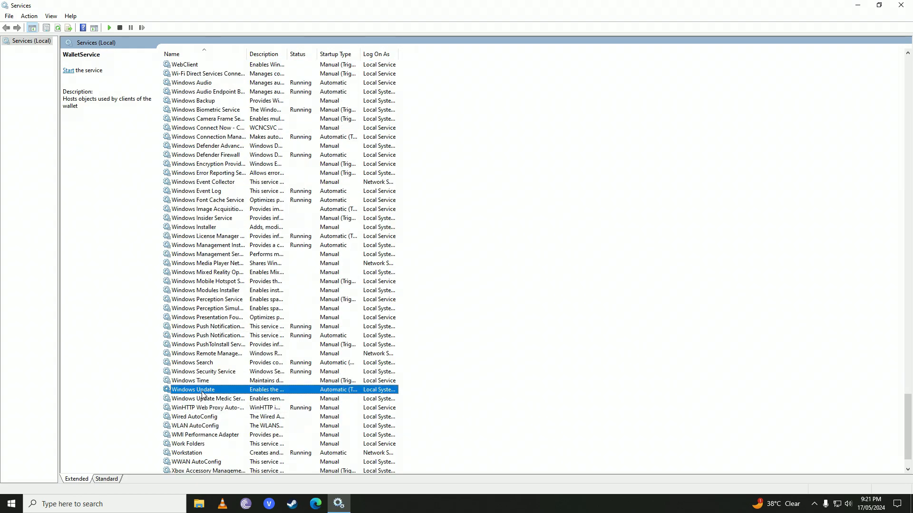
{"action": "right_click", "coordinate": [192, 389]}
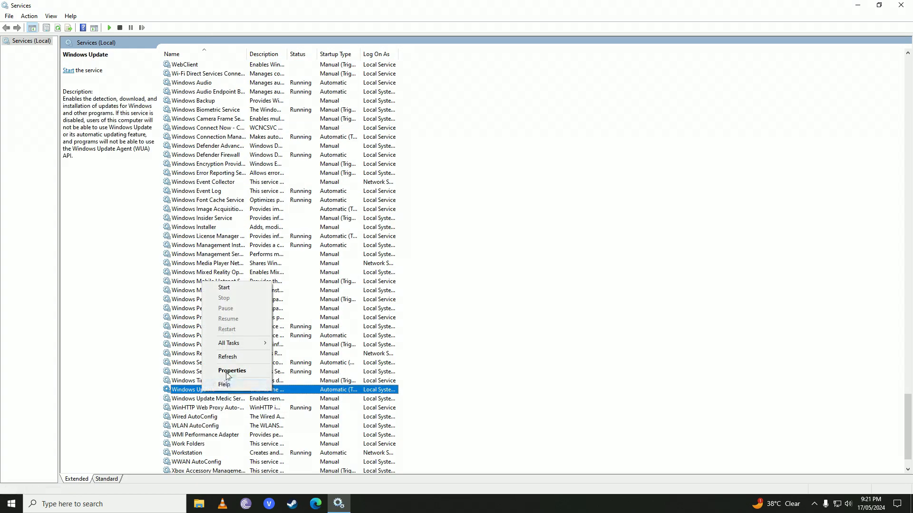
{"action": "left_click", "coordinate": [232, 370]}
{"action": "type", "text": "co"}
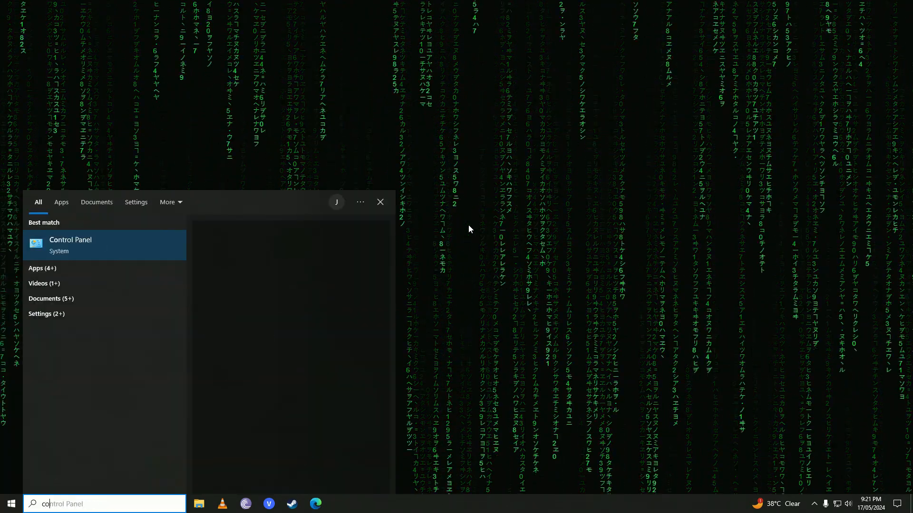
From Control Panel's Programs page, bring up the Windows Features dialog.
{"action": "left_click", "coordinate": [69, 245]}
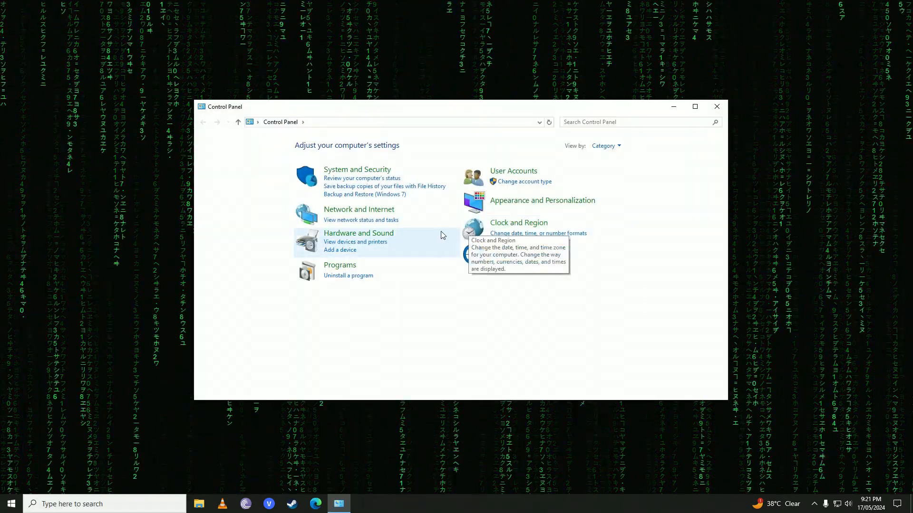
{"action": "left_click", "coordinate": [340, 264]}
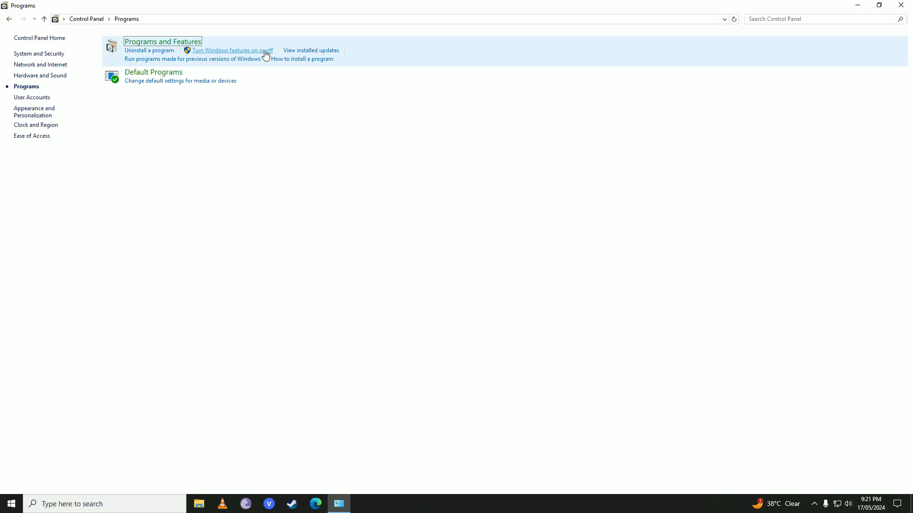
{"action": "left_click", "coordinate": [232, 49]}
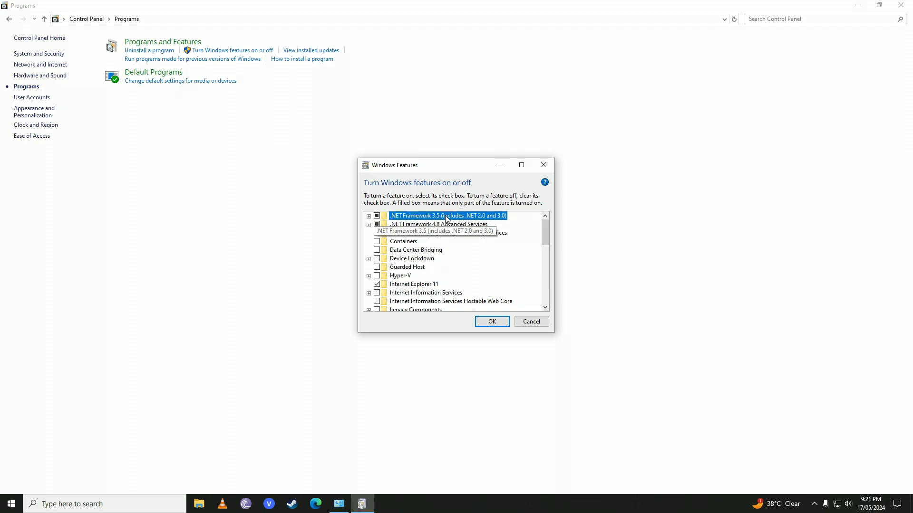
Enable .NET Framework 3.5 with WCF HTTP Activation, apply, and dismiss the completion message.
{"action": "left_click", "coordinate": [368, 215]}
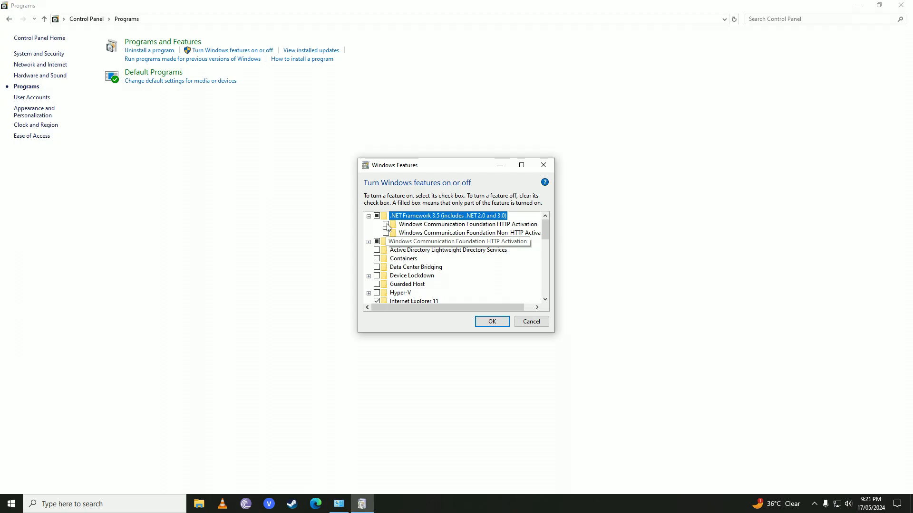
{"action": "left_click", "coordinate": [385, 232]}
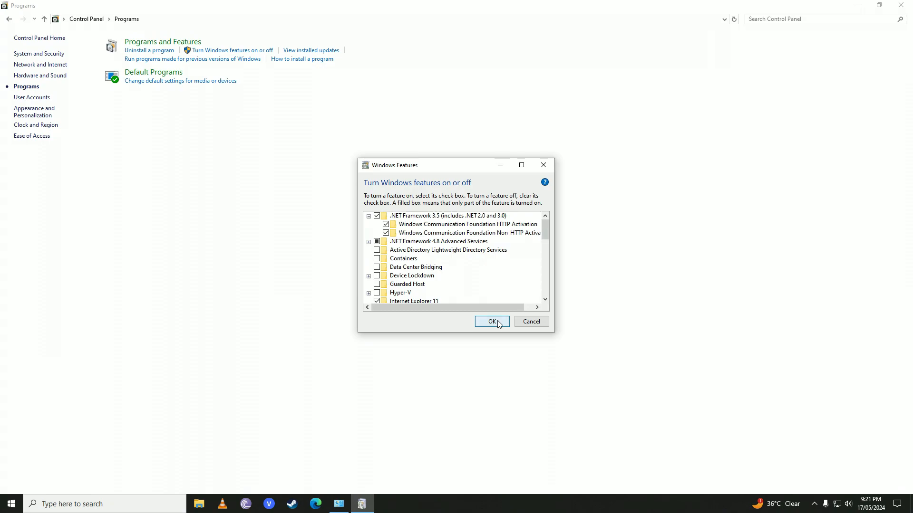
{"action": "left_click", "coordinate": [492, 321]}
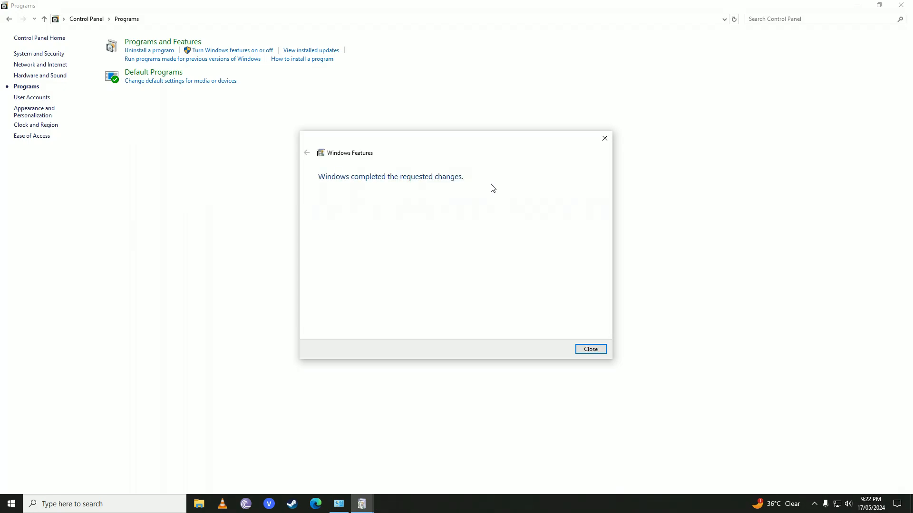
{"action": "left_click", "coordinate": [591, 349]}
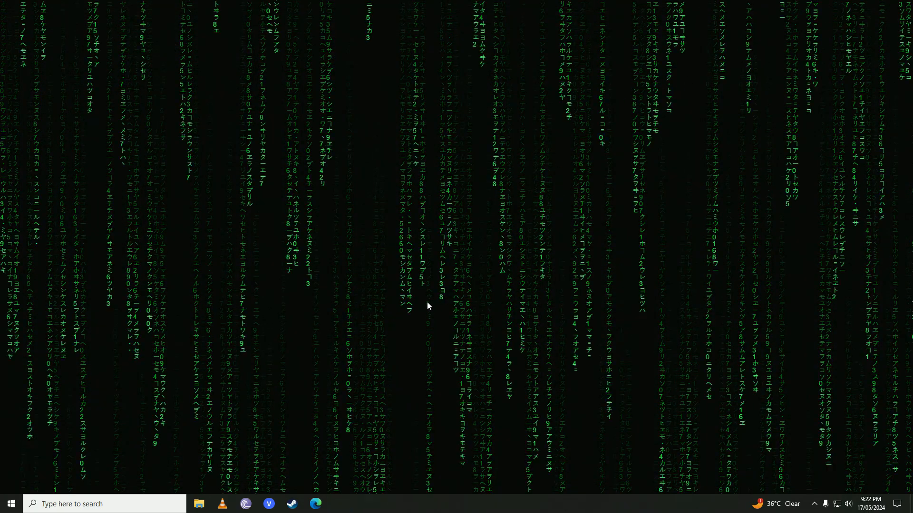
Bring up the Start menu power options to restart the computer.
{"action": "left_click", "coordinate": [8, 504]}
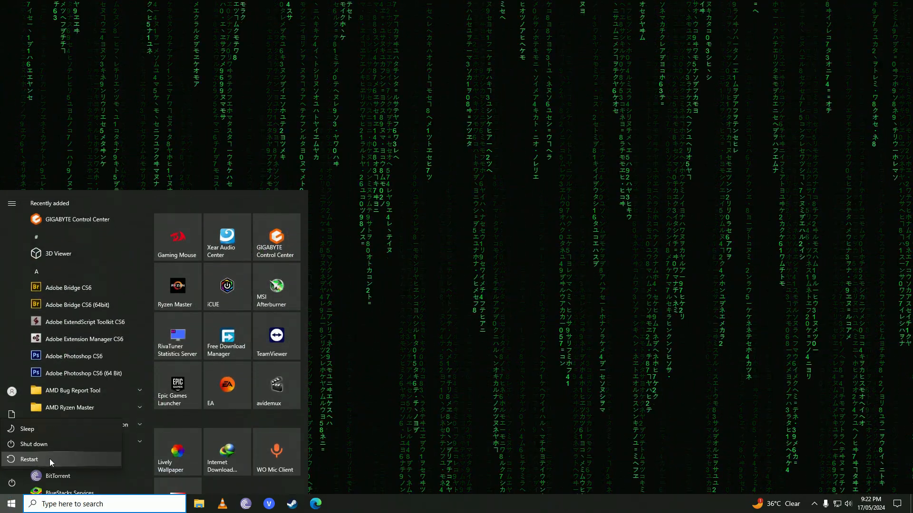